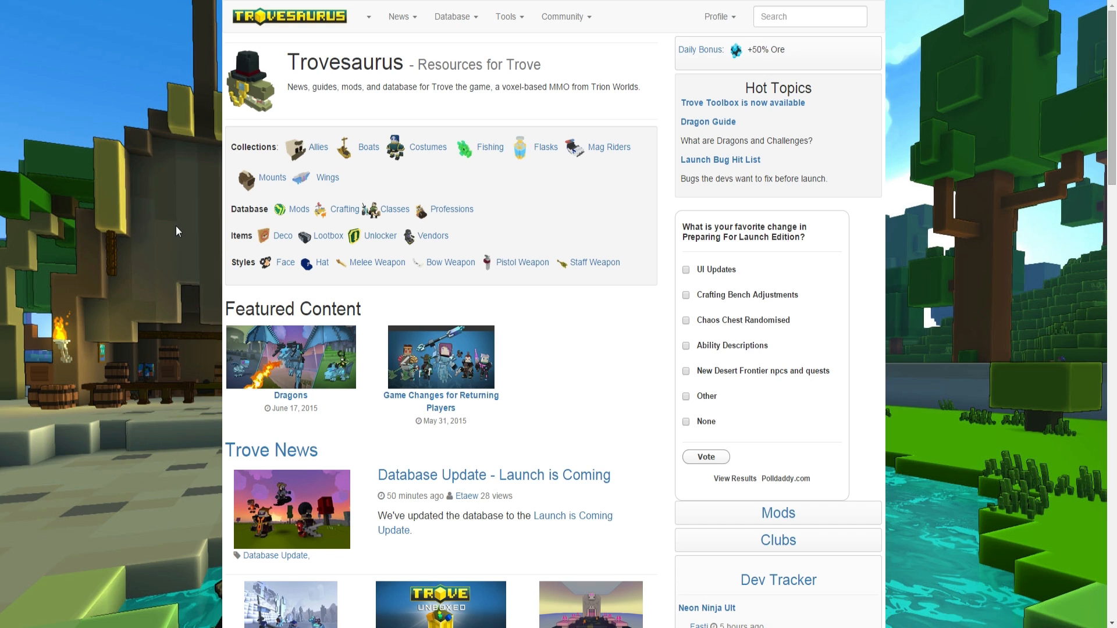
{"action": "mouse_move", "coordinate": [188, 226]}
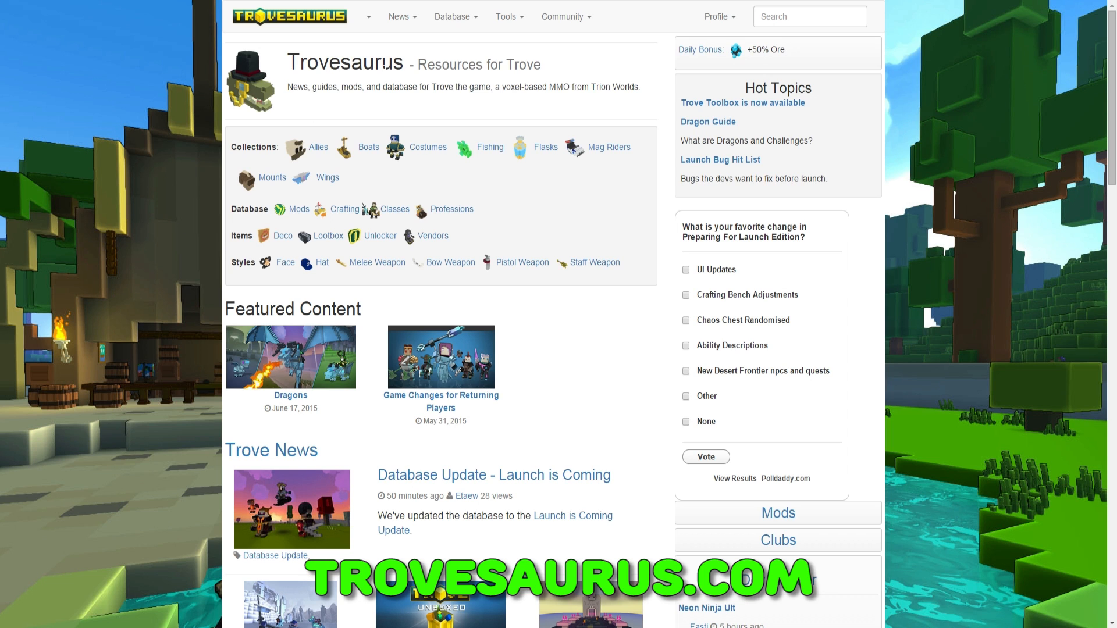
{"action": "mouse_move", "coordinate": [759, 108]}
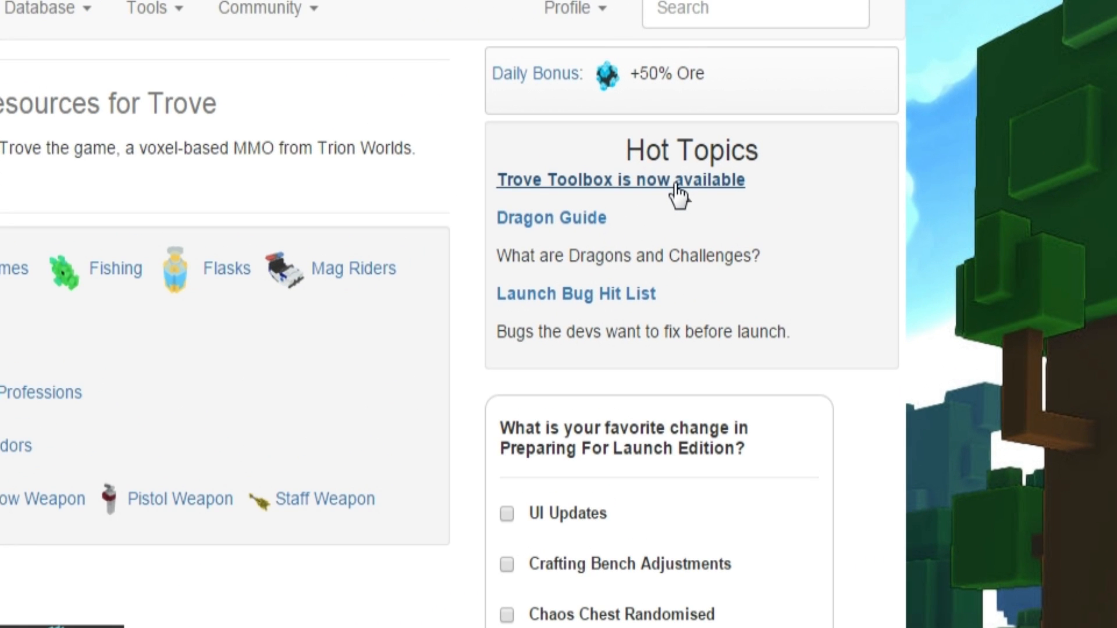
{"action": "mouse_move", "coordinate": [684, 202]}
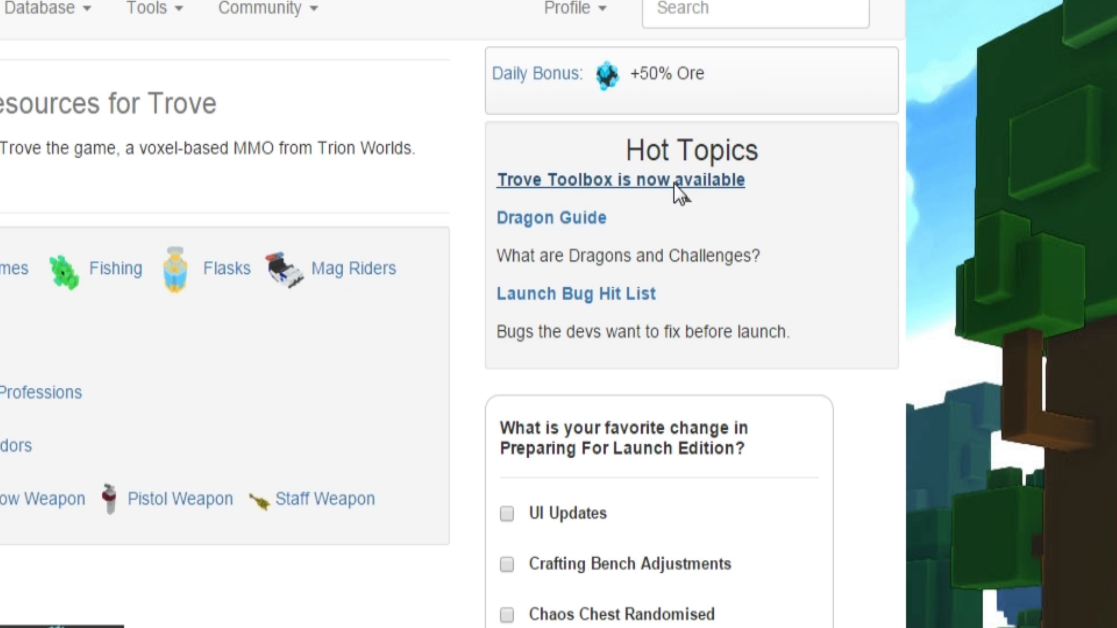
Download Trove Toolbox from its announcement page and select Trove Toolbox.exe in the extracted folder
{"action": "left_click", "coordinate": [608, 179]}
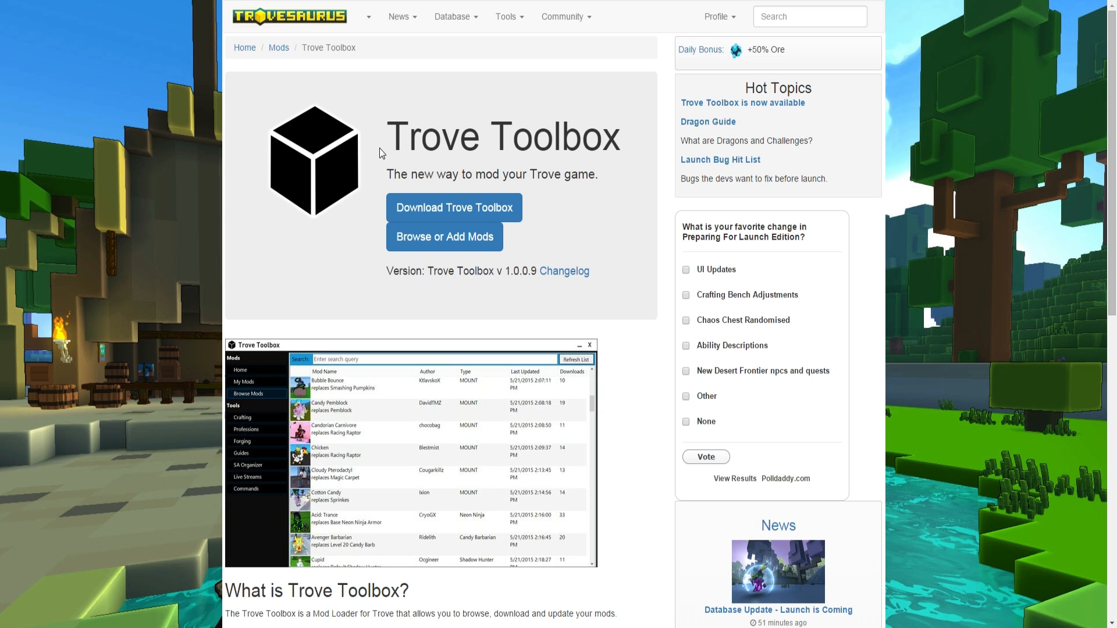
{"action": "left_click", "coordinate": [454, 207]}
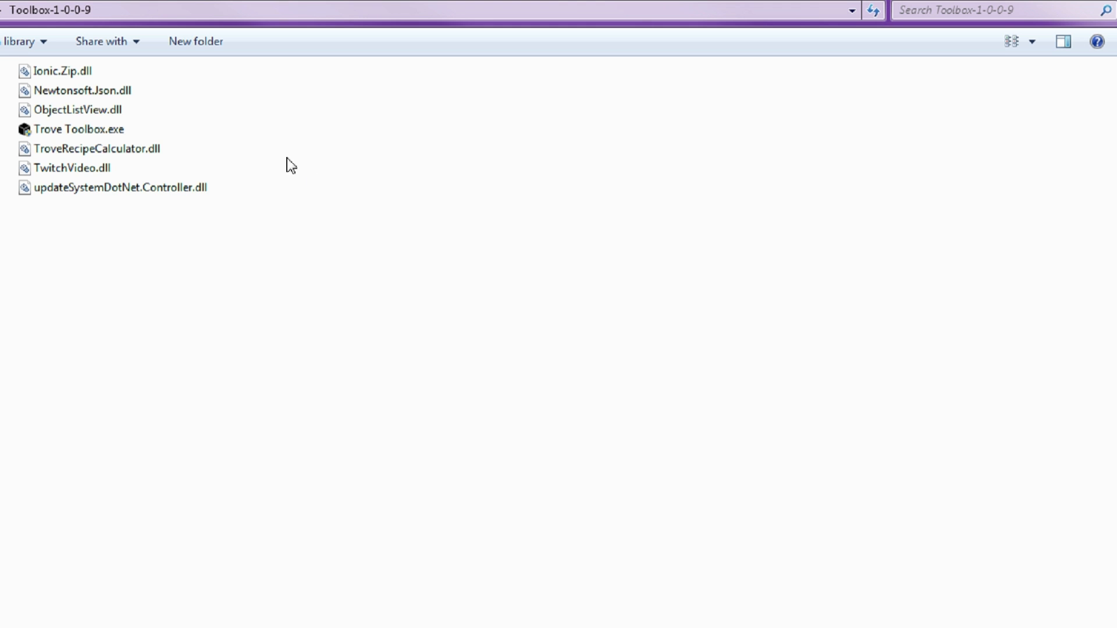
{"action": "left_click", "coordinate": [77, 129]}
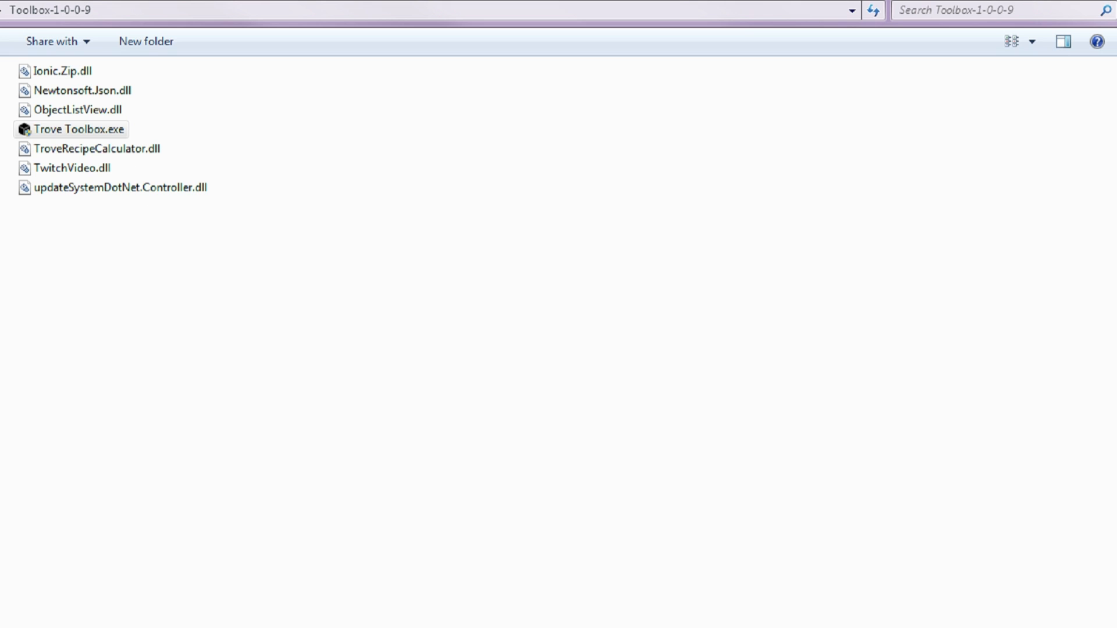
Launch Trove Toolbox.exe so My Mods lists BananaSuit, DaBootsa, DragonKigurumi-v5, HeroPack and TeamPixelPack
{"action": "double_click", "coordinate": [78, 129]}
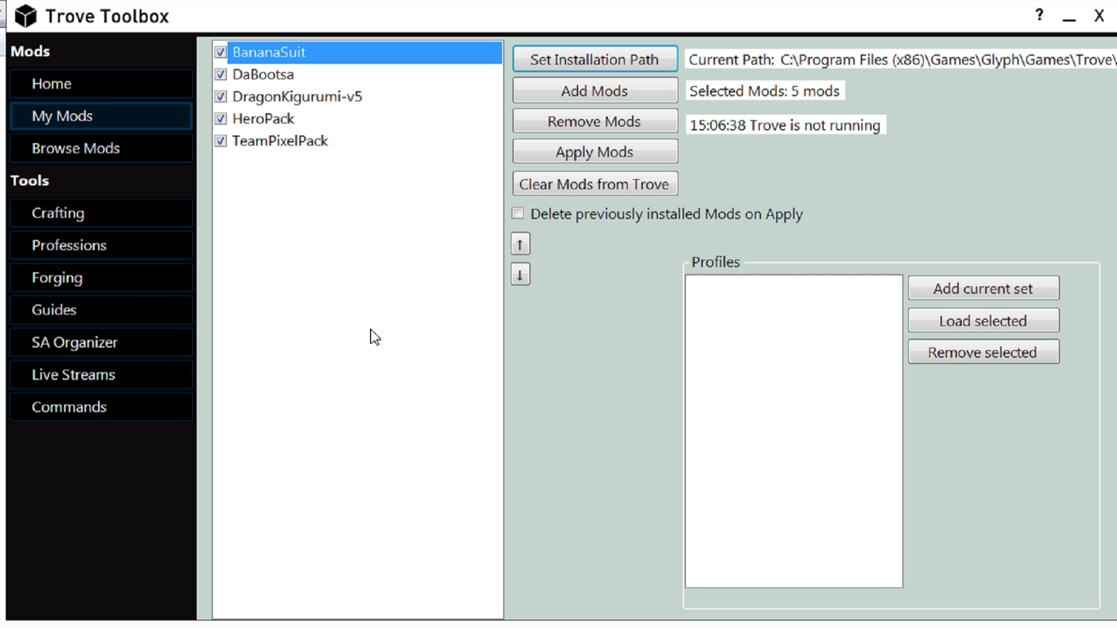
{"action": "mouse_move", "coordinate": [746, 171]}
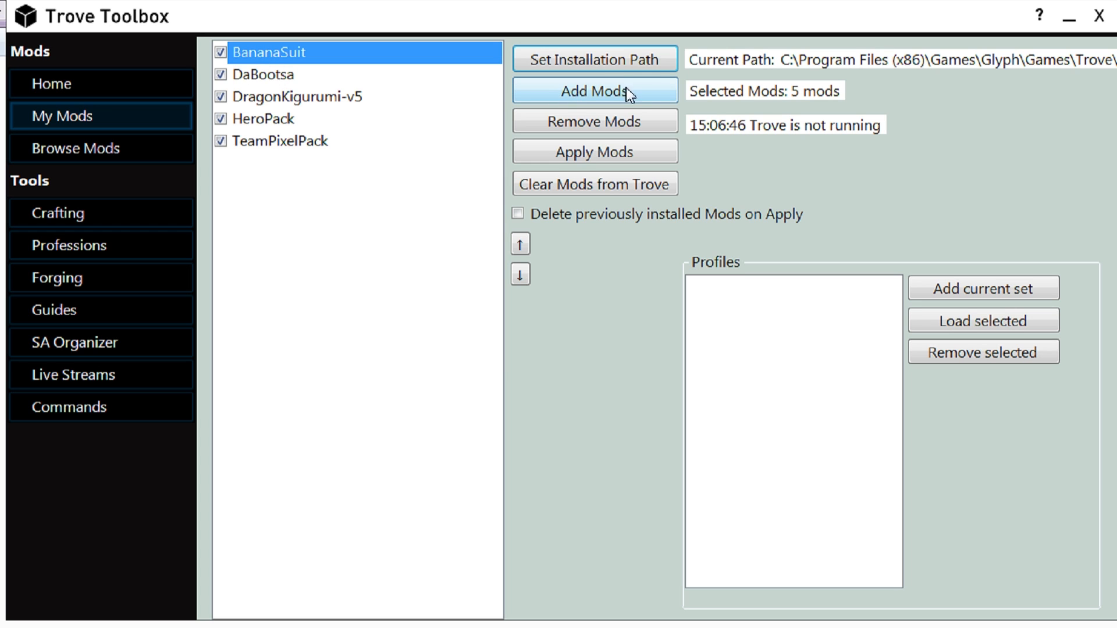
Apply the five checked mods so the status reads '5 mods installed!'
{"action": "left_click", "coordinate": [594, 91]}
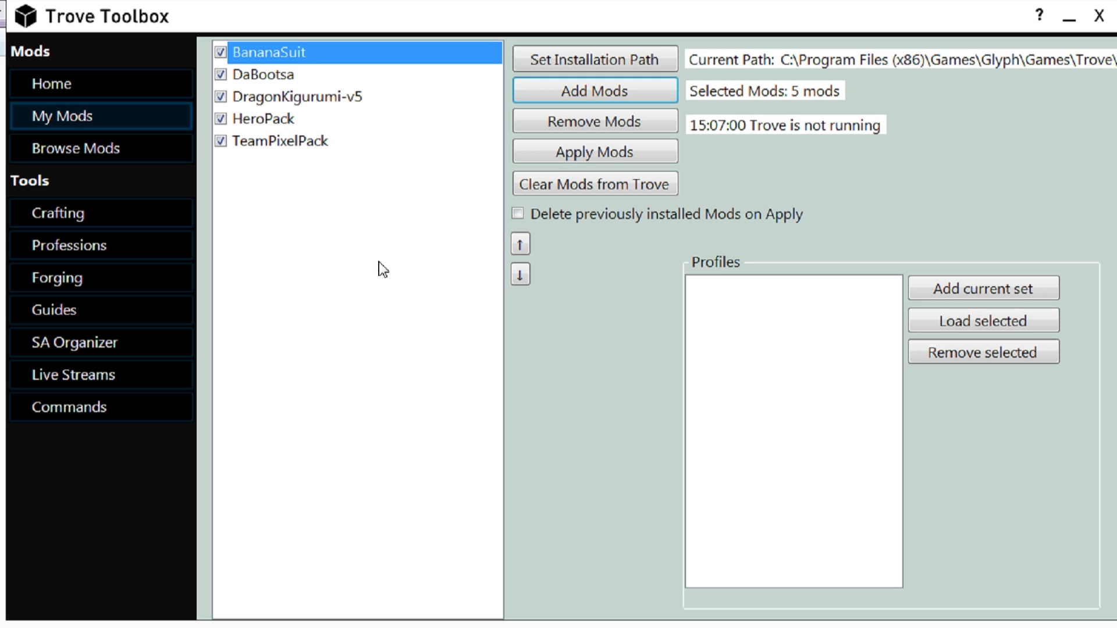
{"action": "left_click", "coordinate": [595, 151]}
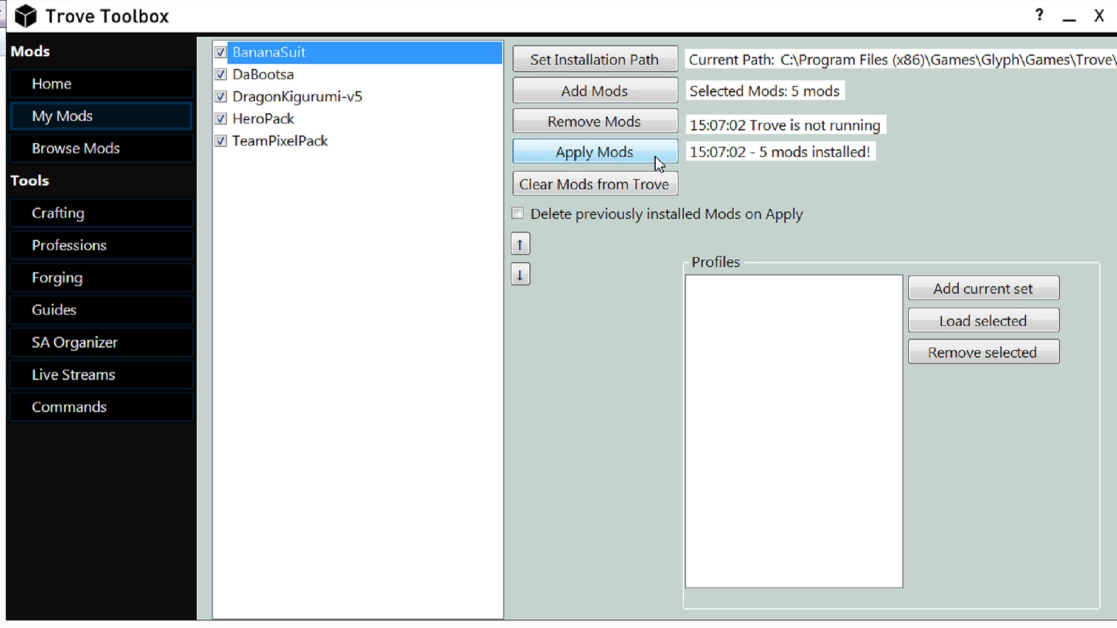